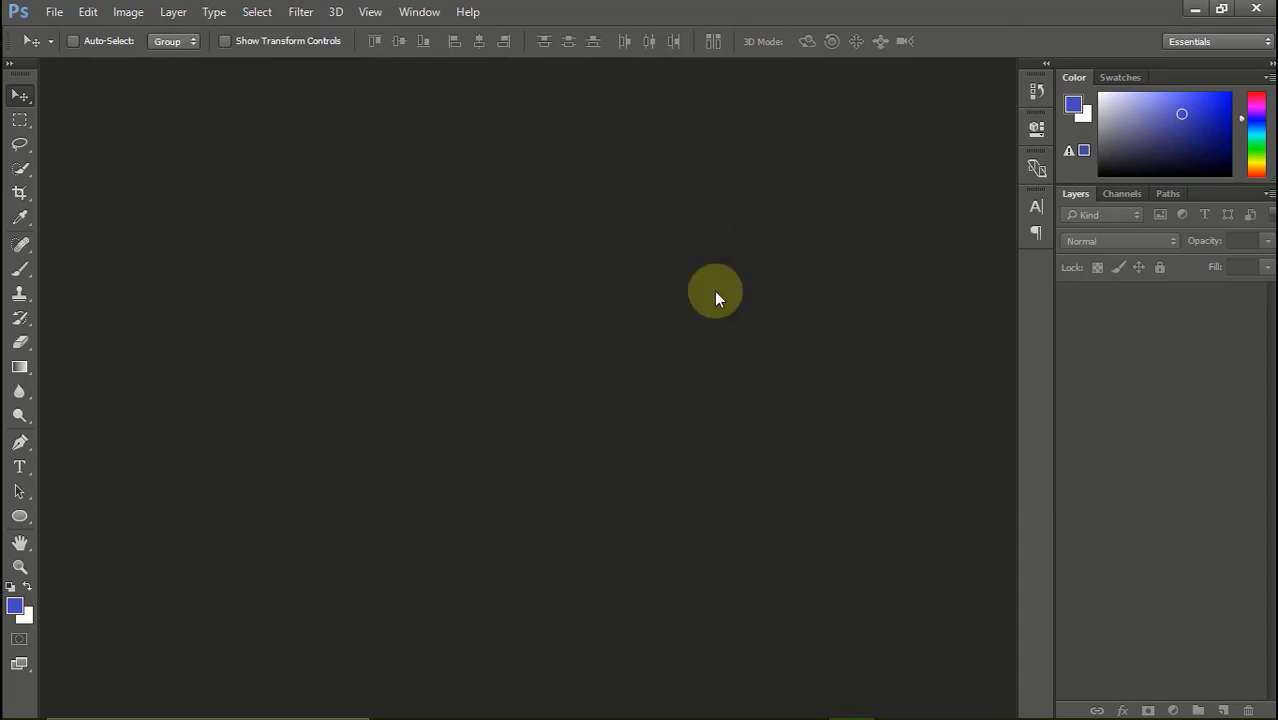
Record the full-screen Photoshop workspace briefly, then stop via the taskbar recorder icon.
left_click(798, 700)
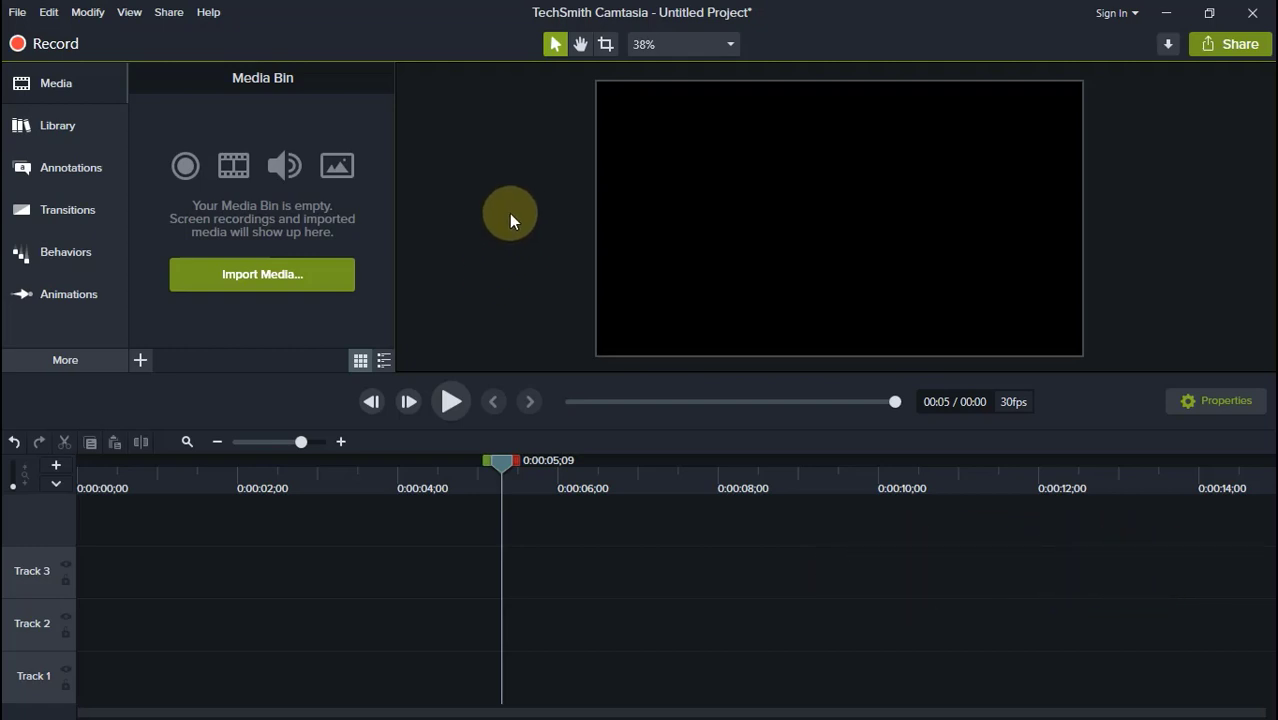
mouse_move(498, 224)
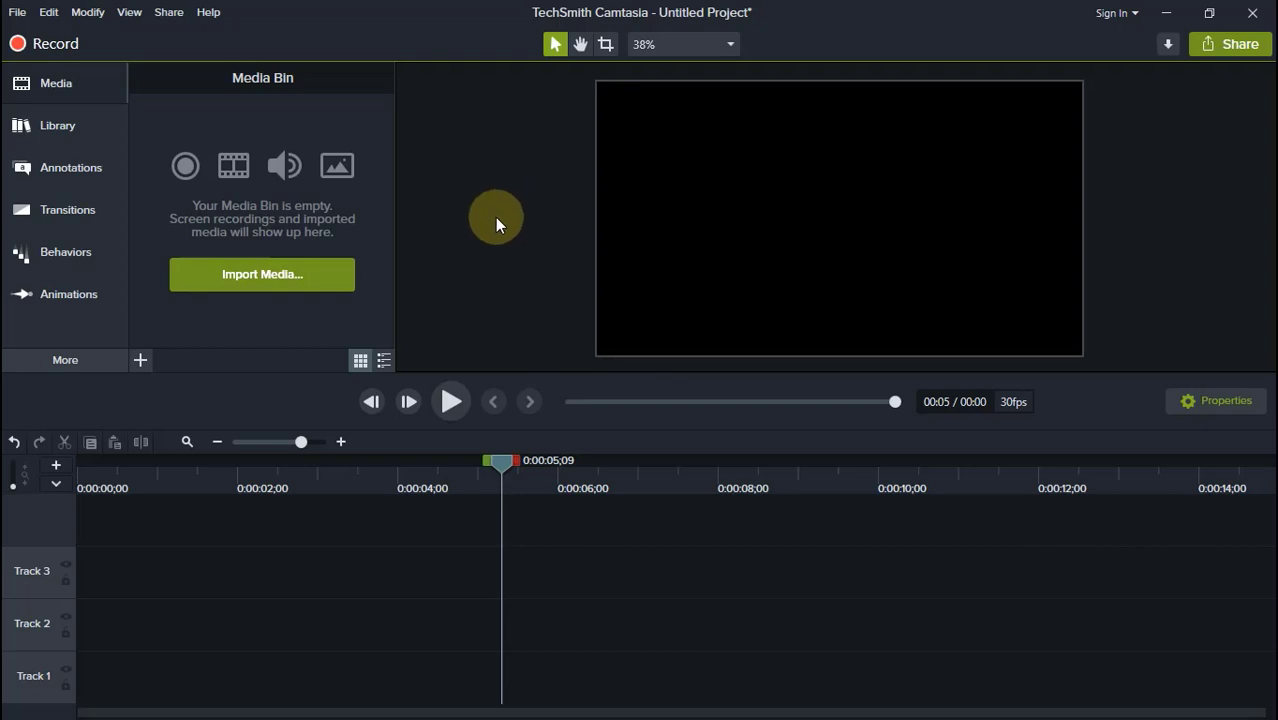
mouse_move(486, 224)
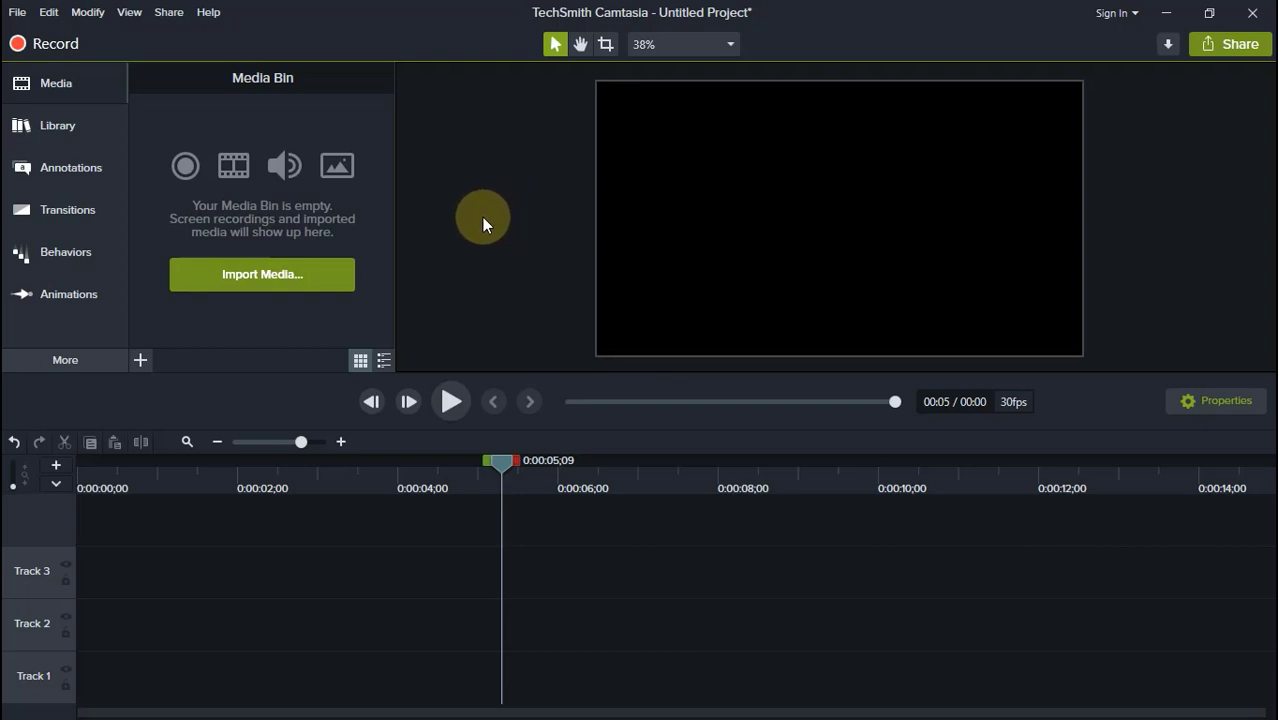
mouse_move(454, 190)
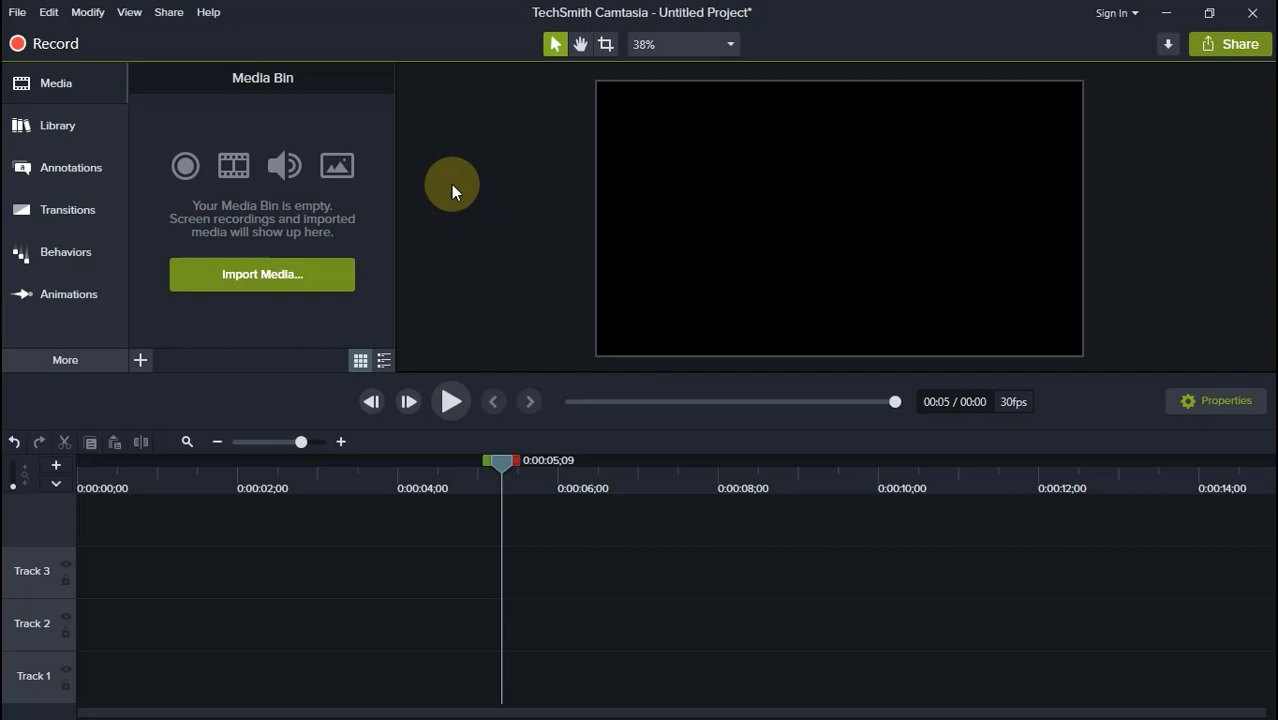
mouse_move(452, 188)
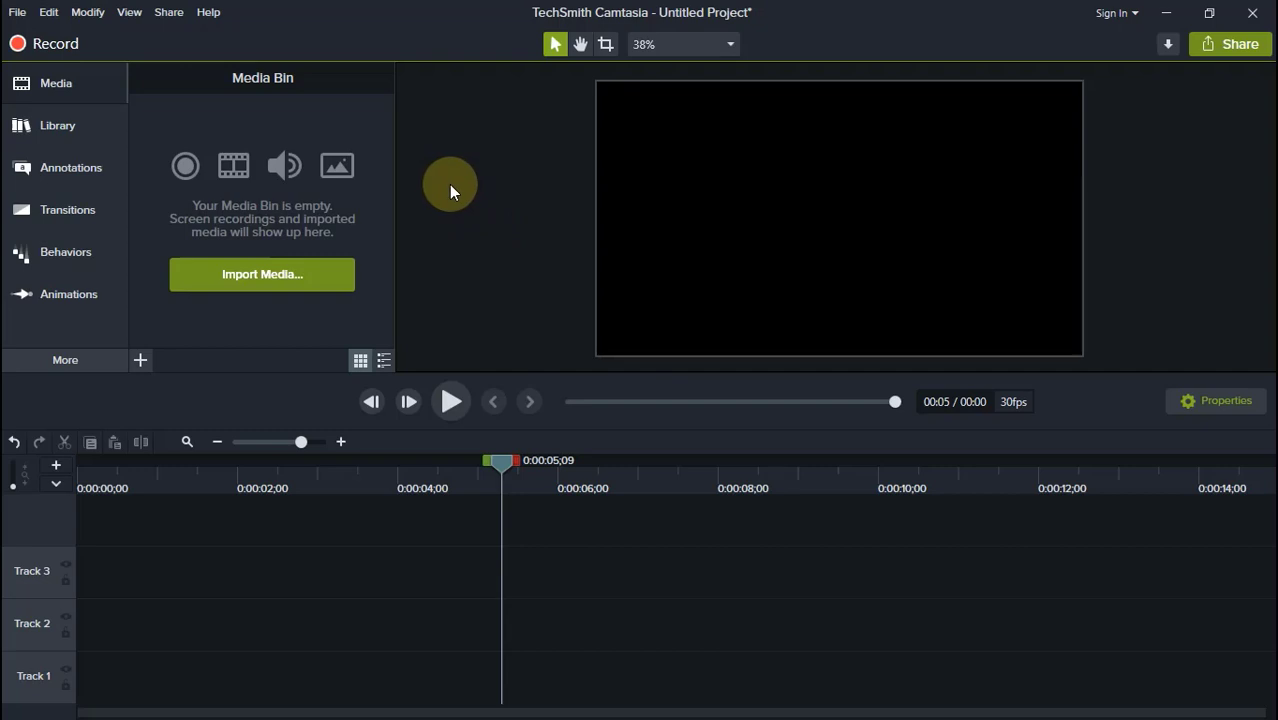
mouse_move(428, 188)
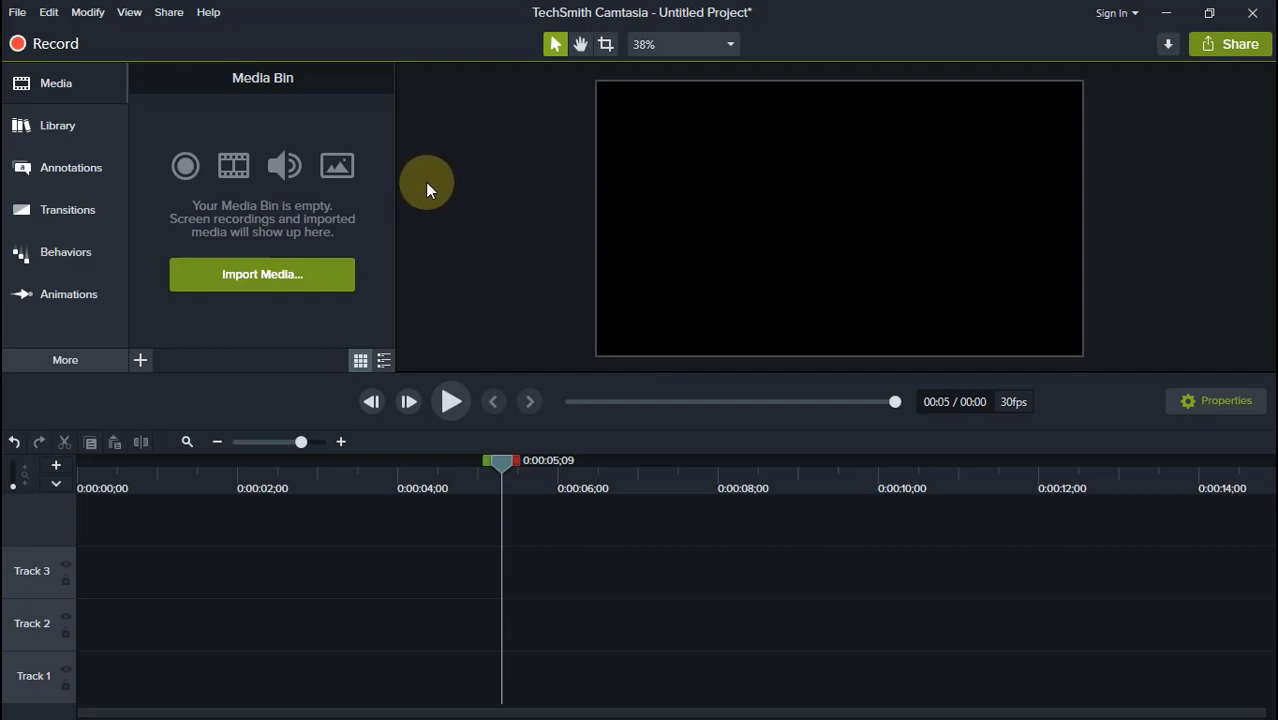
mouse_move(468, 182)
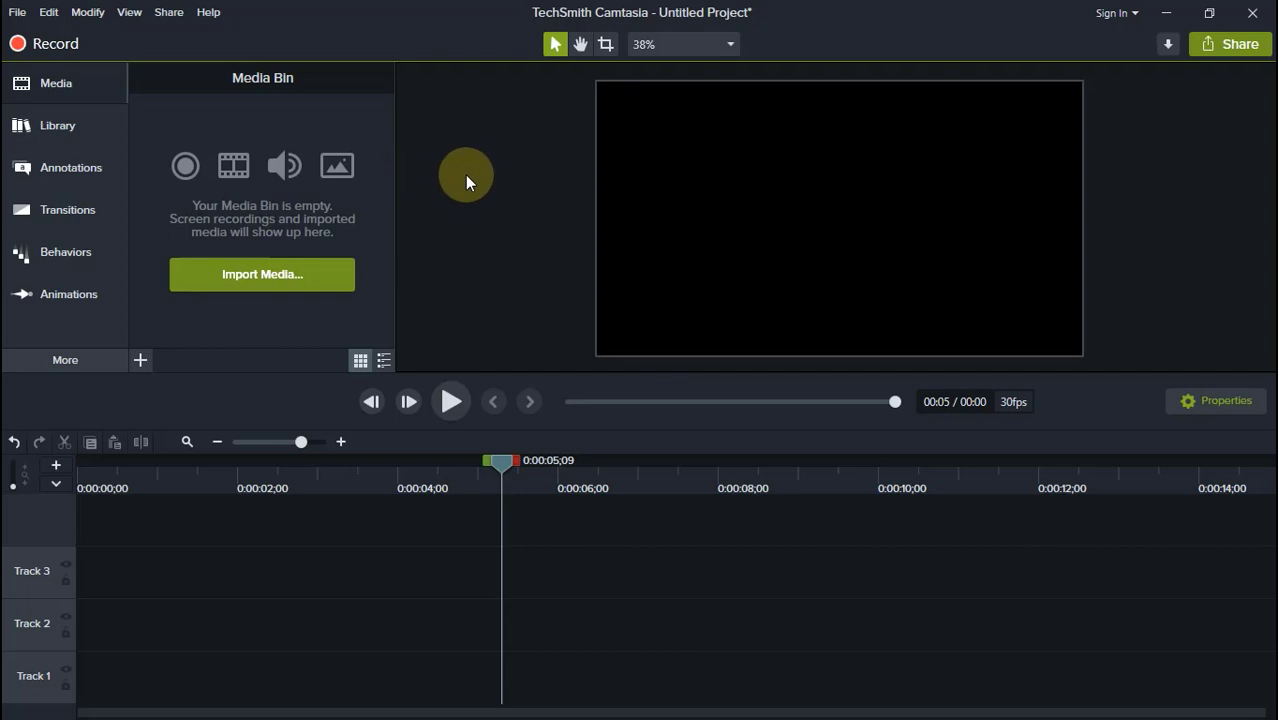
mouse_move(464, 184)
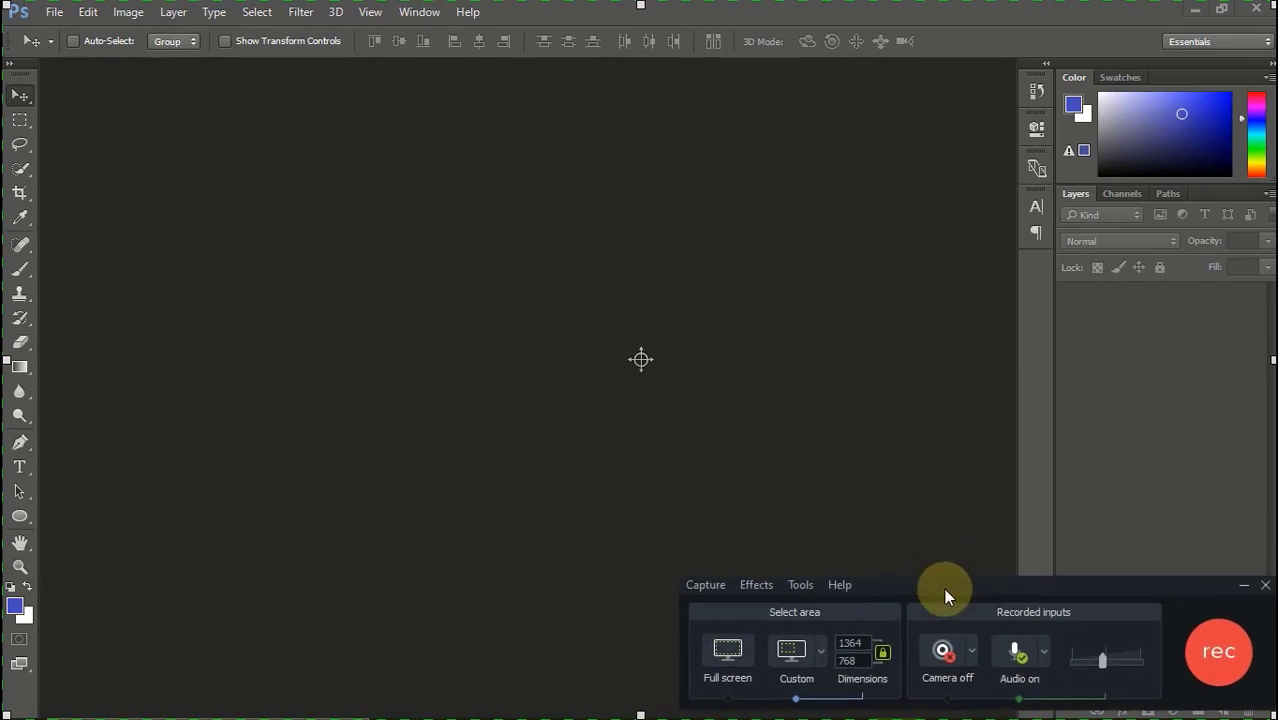
mouse_move(1040, 600)
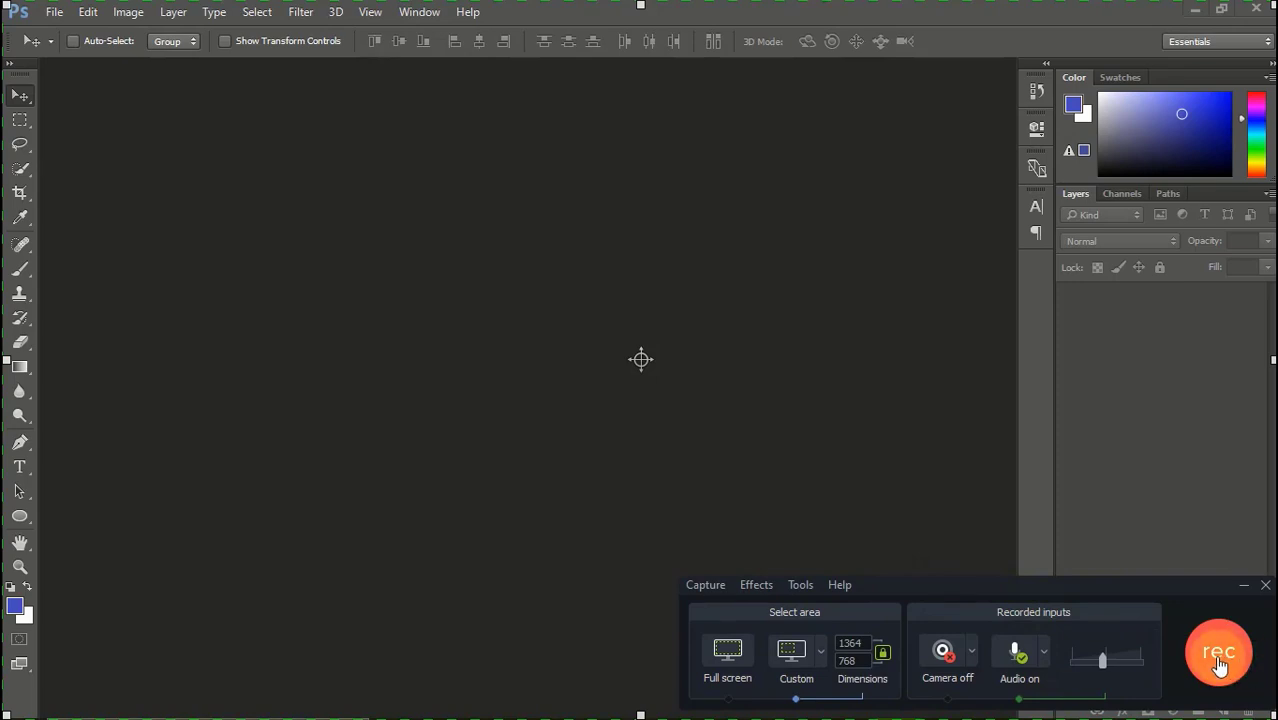
left_click(1218, 652)
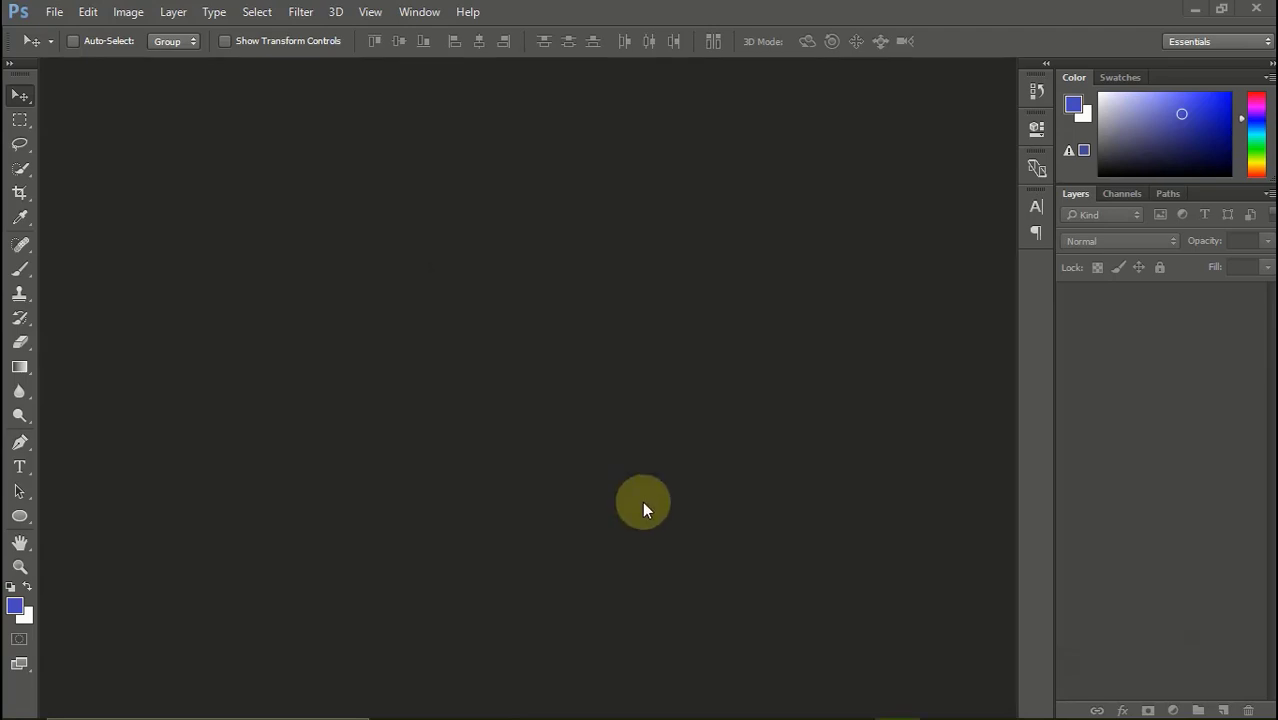
mouse_move(804, 700)
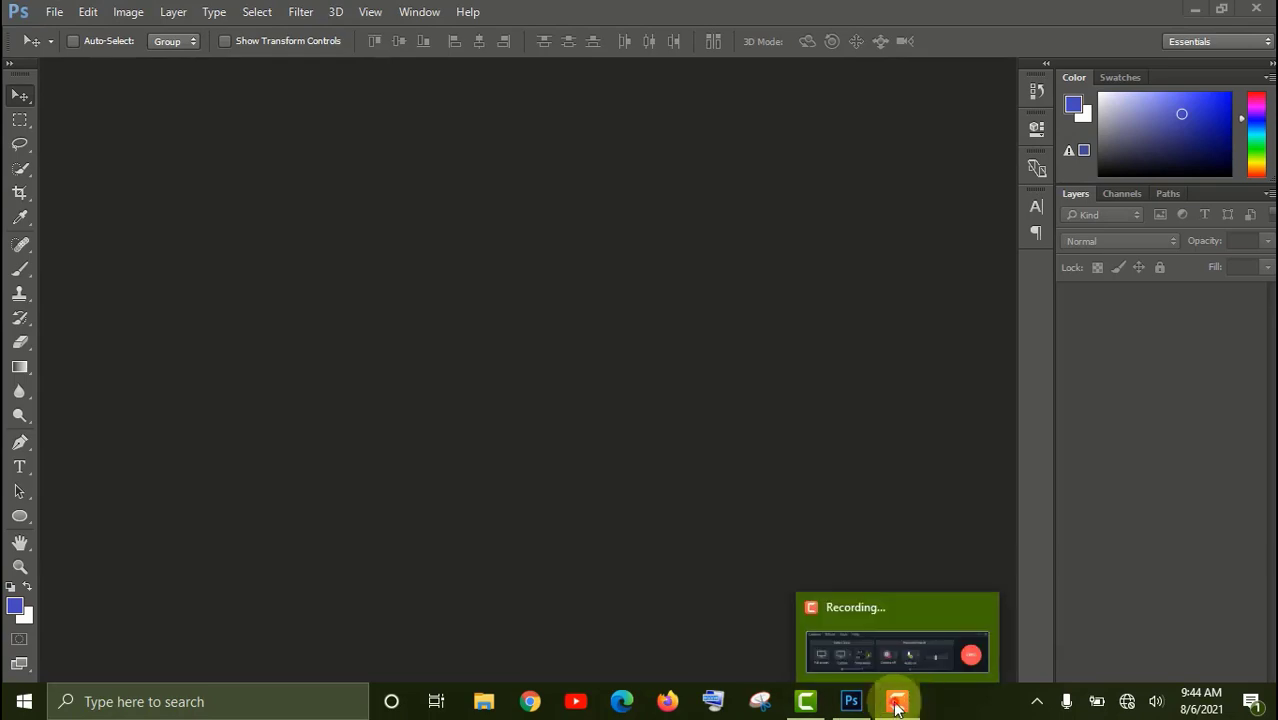
left_click(896, 700)
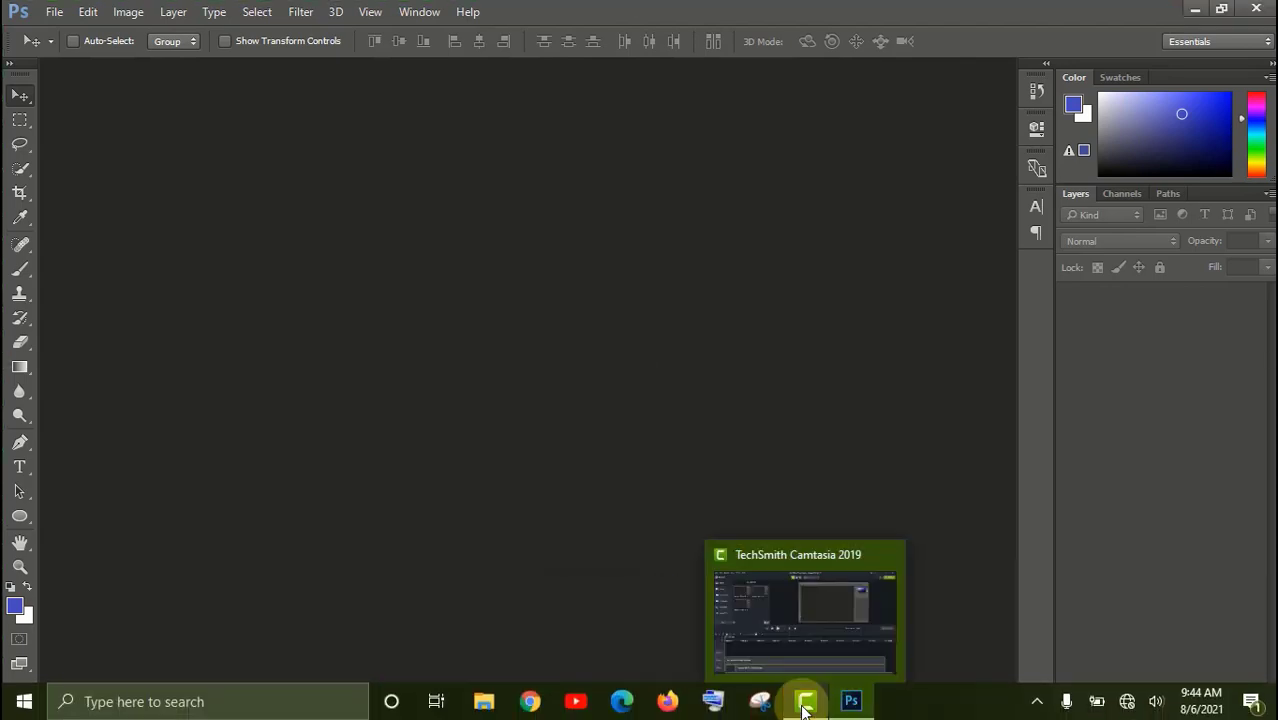
Preview the new recording in the Camtasia 2019 editor, then pause playback.
left_click(804, 702)
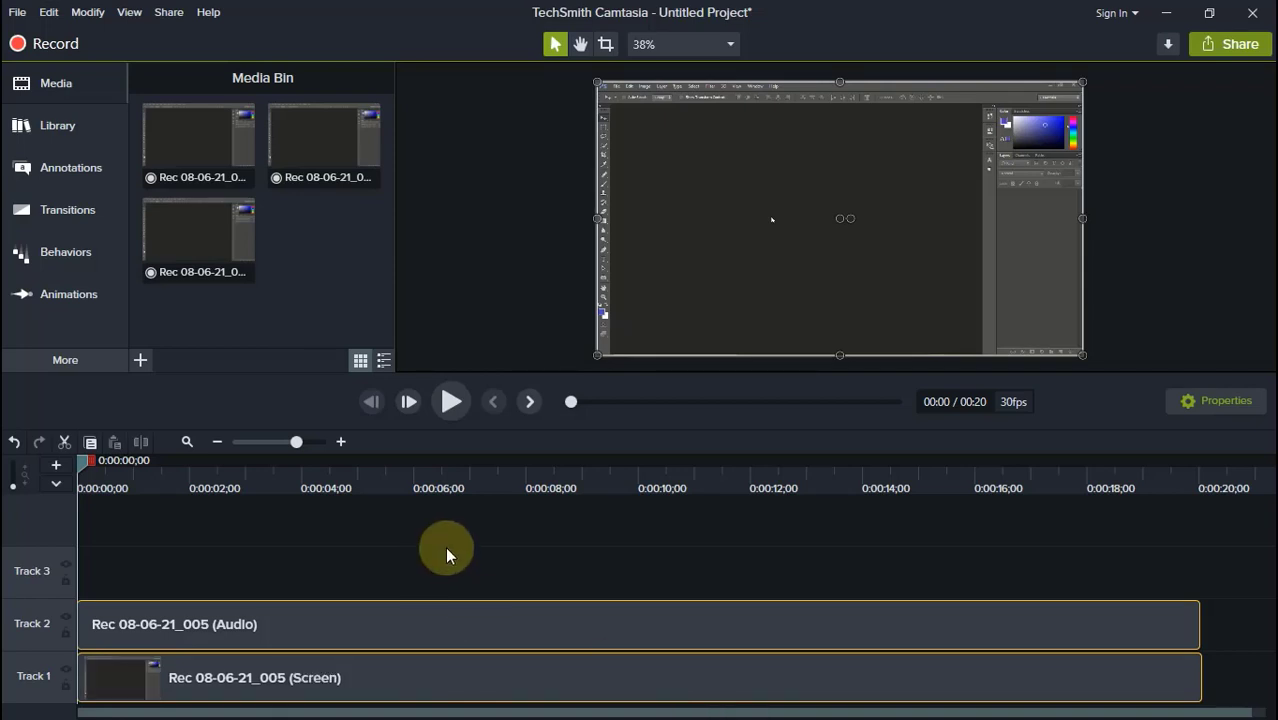
mouse_move(452, 402)
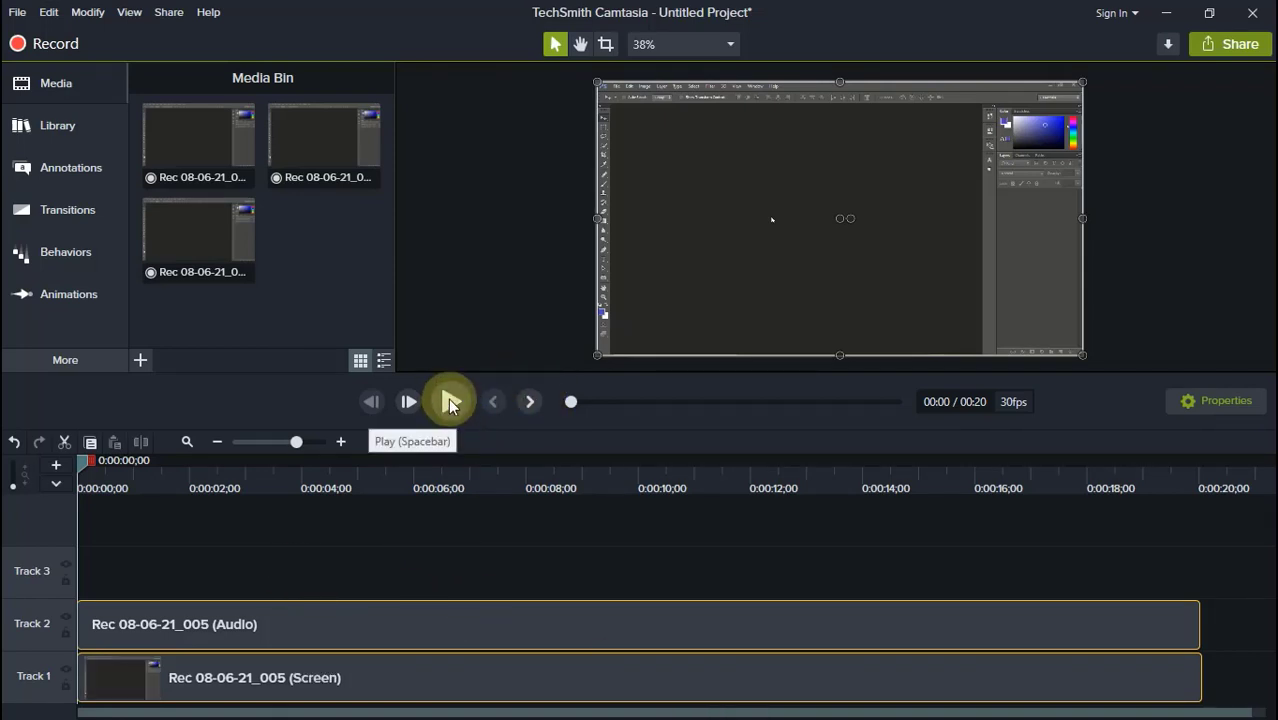
left_click(448, 402)
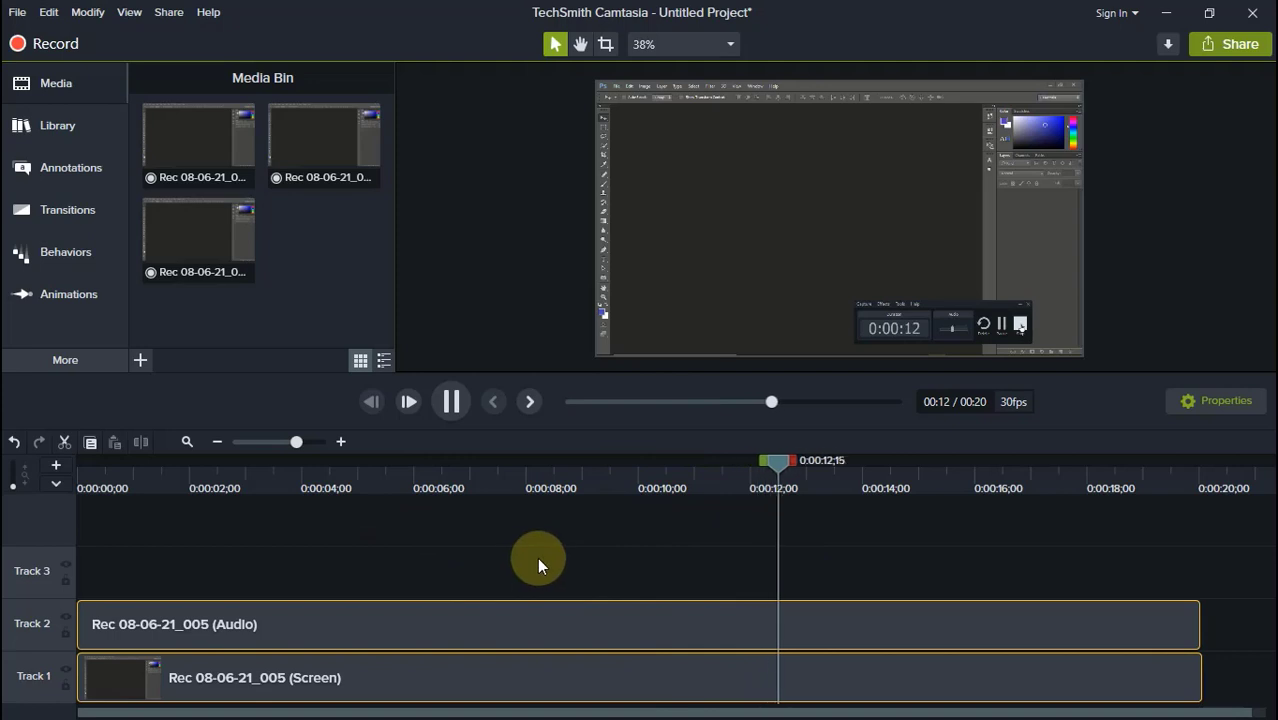
left_click(450, 402)
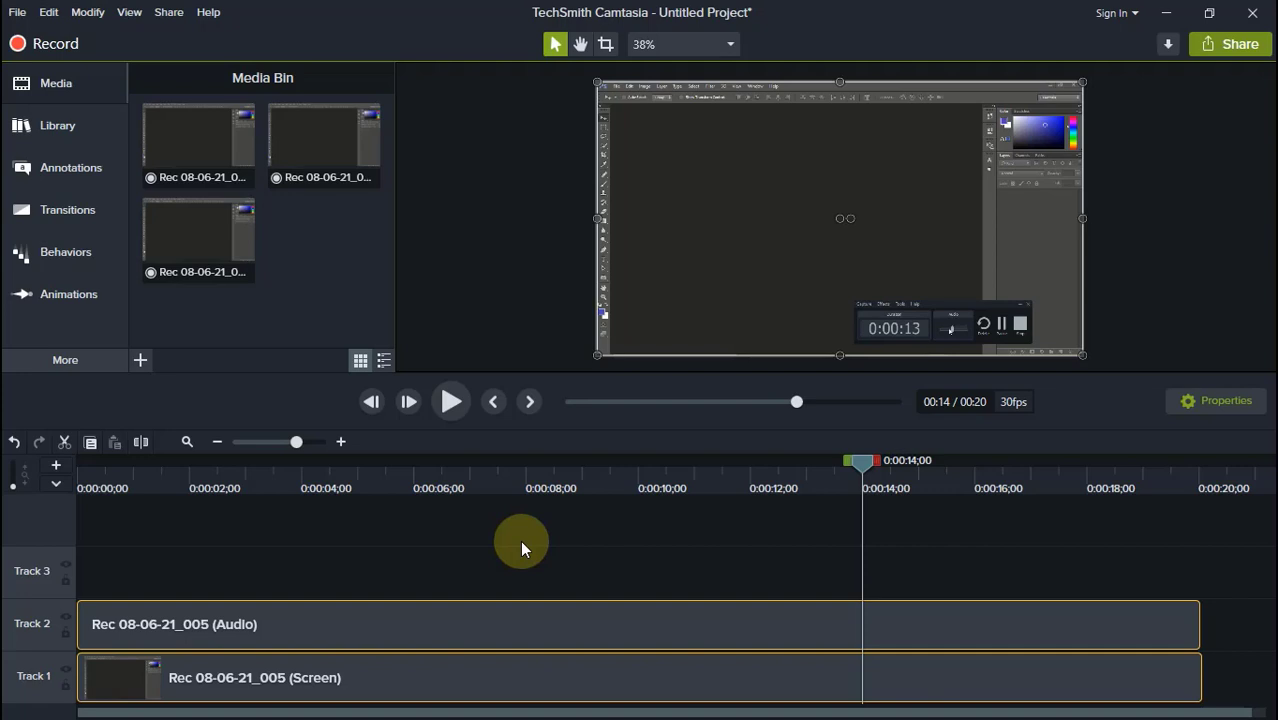
mouse_move(524, 544)
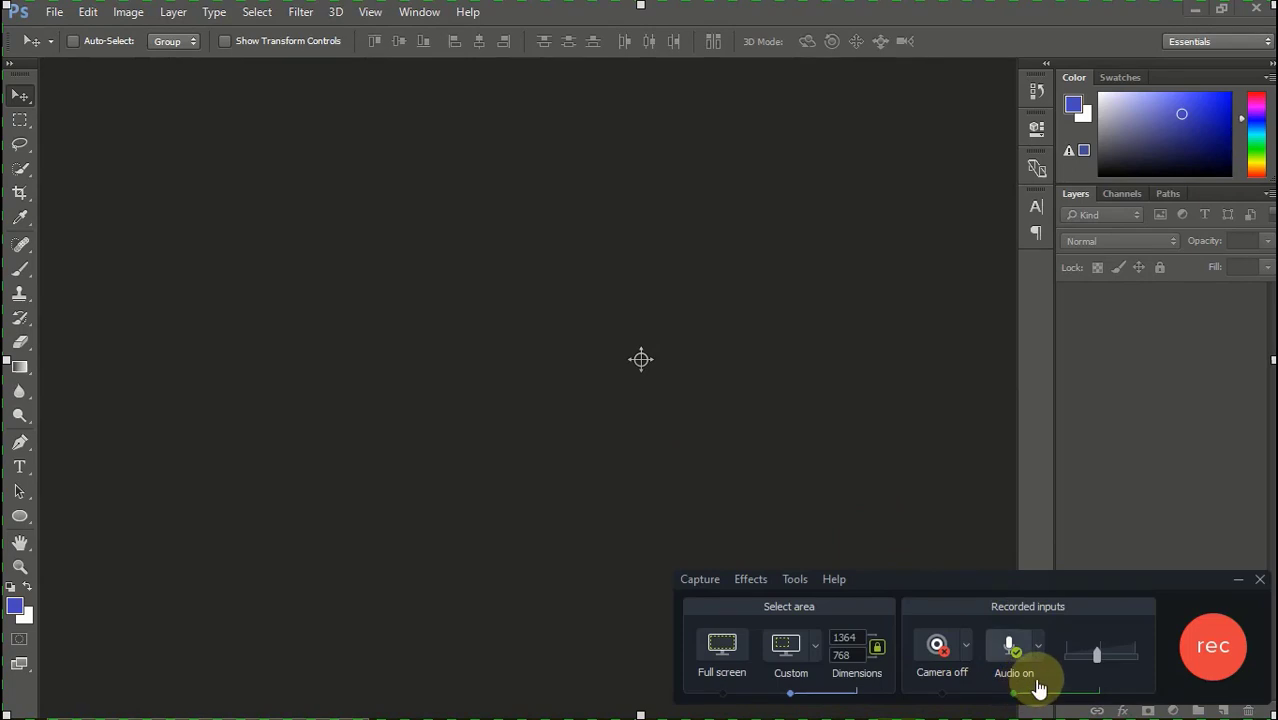
mouse_move(1042, 644)
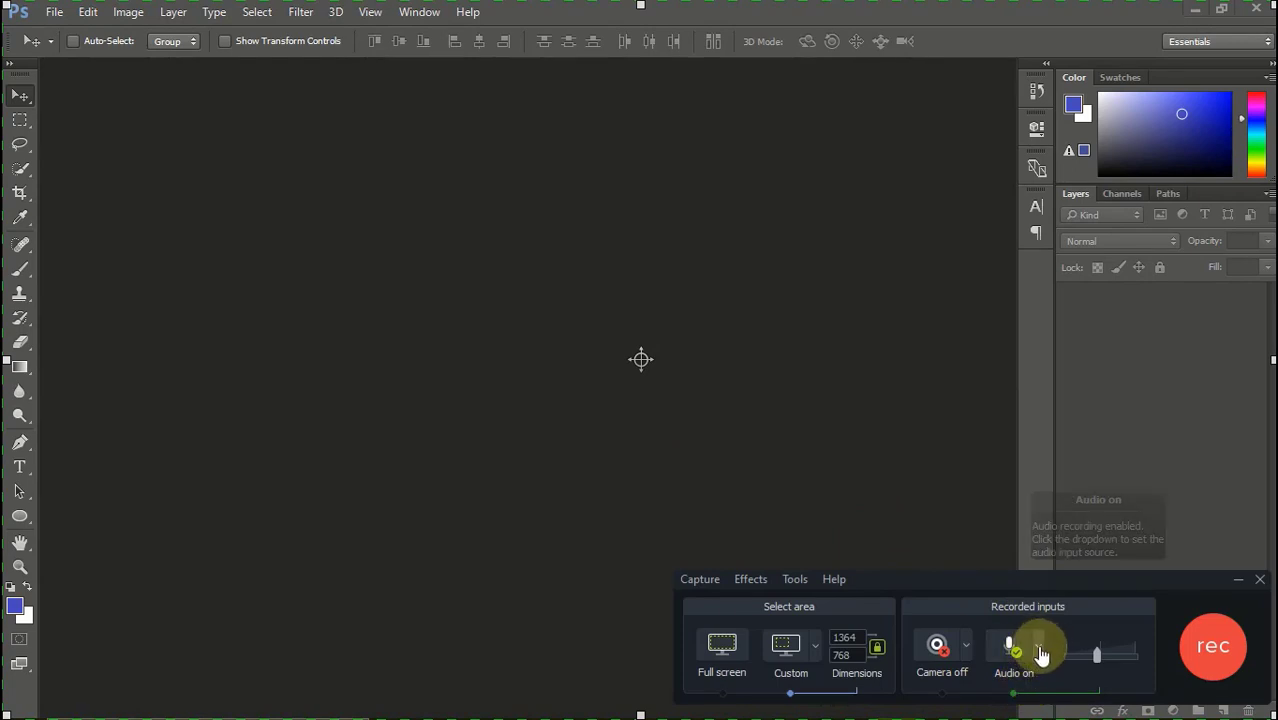
Select 'Mic in at front panel' as audio source and uncheck Record system audio.
left_click(1036, 648)
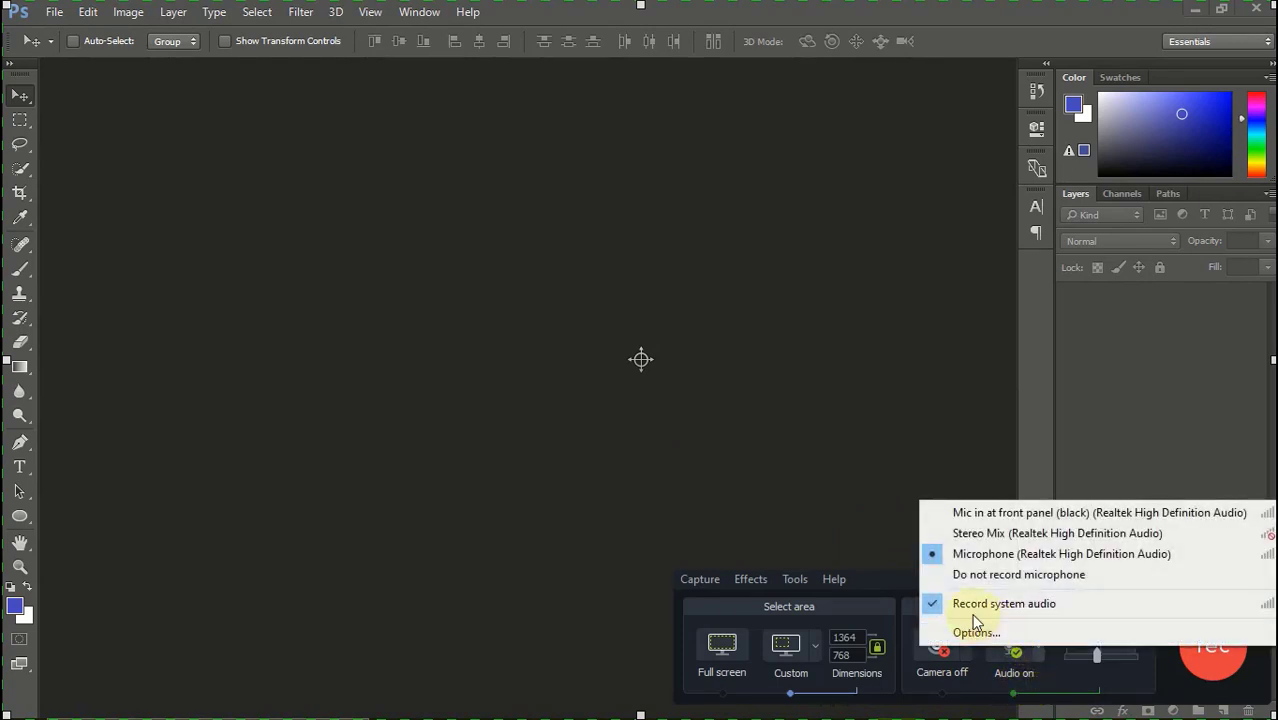
mouse_move(996, 604)
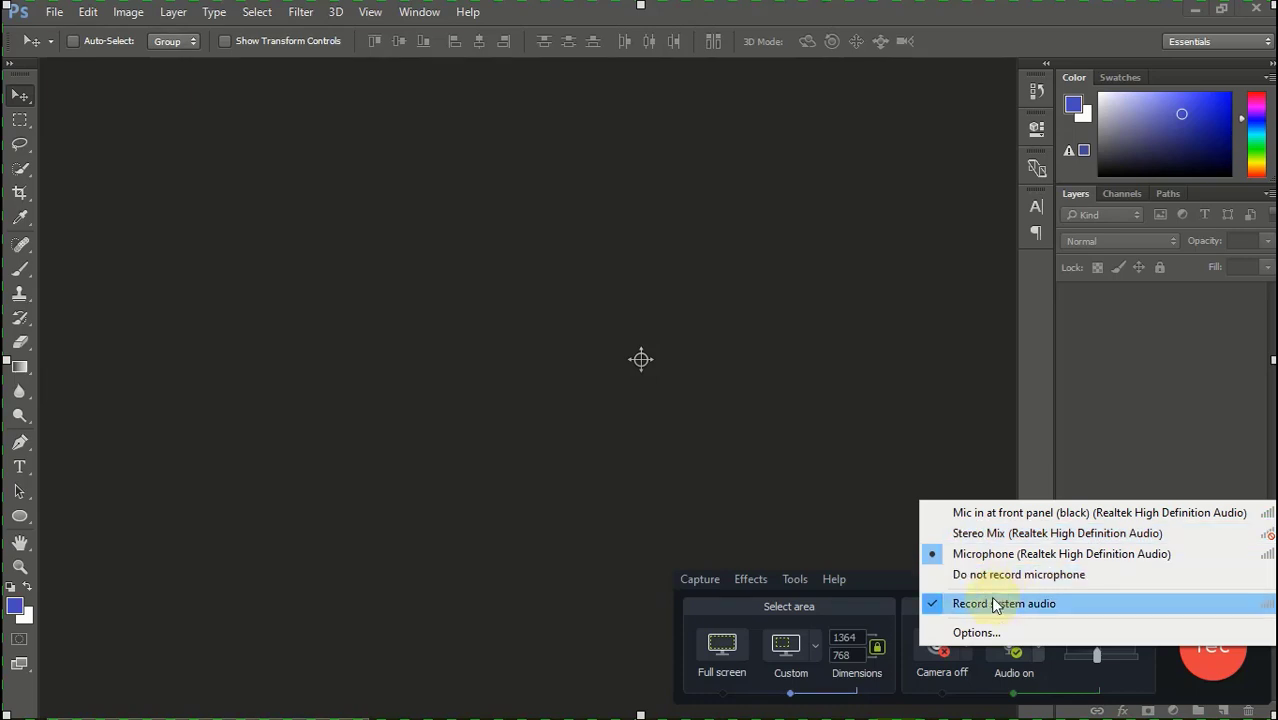
mouse_move(964, 532)
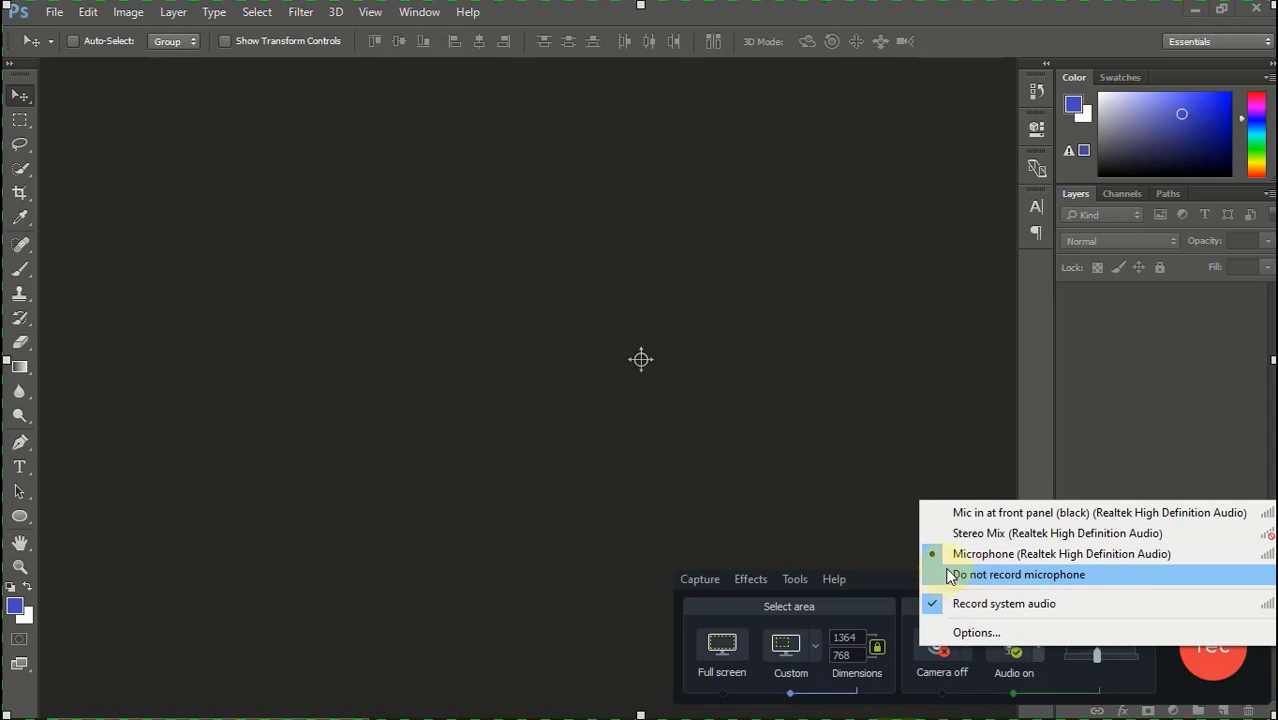
mouse_move(944, 532)
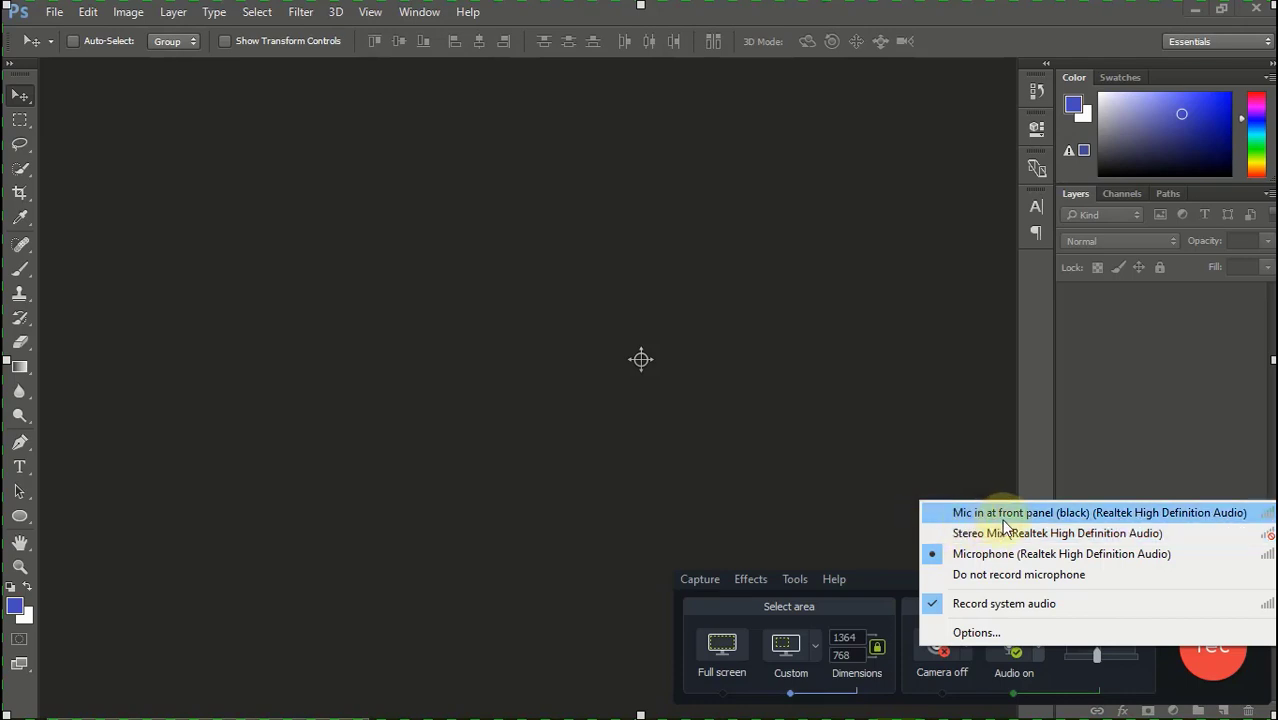
mouse_move(1070, 532)
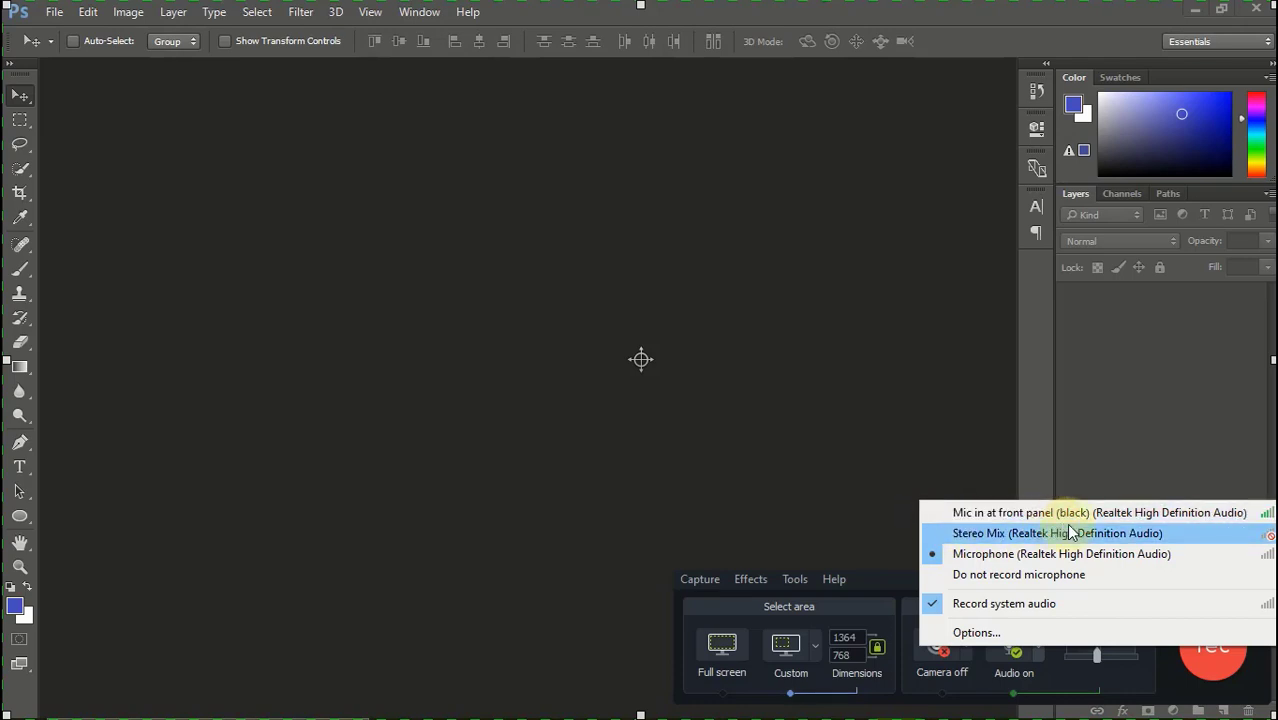
mouse_move(944, 512)
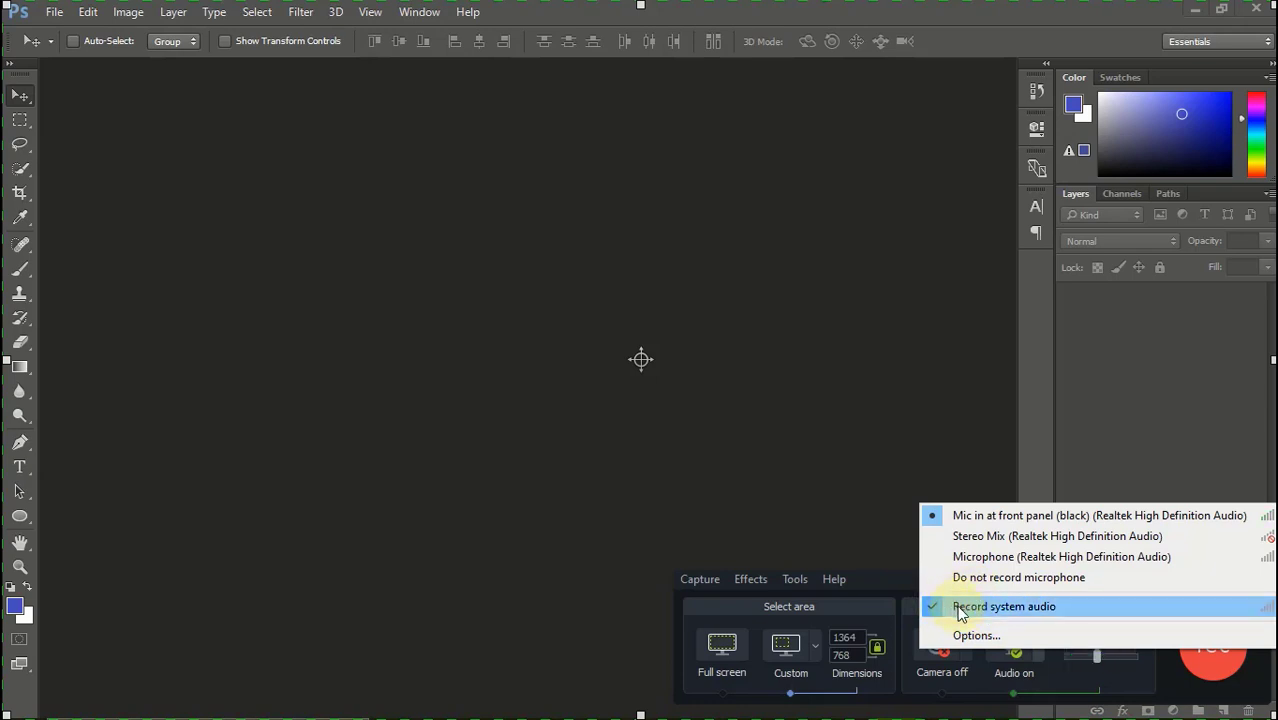
left_click(936, 606)
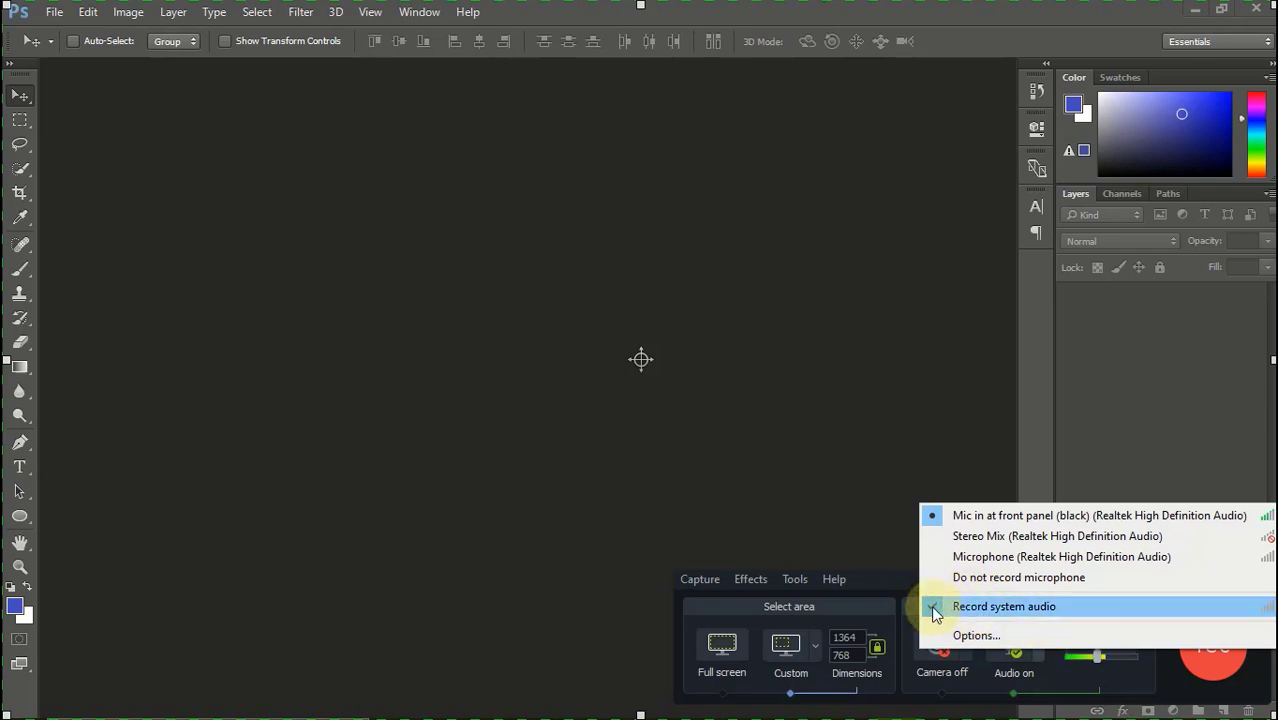